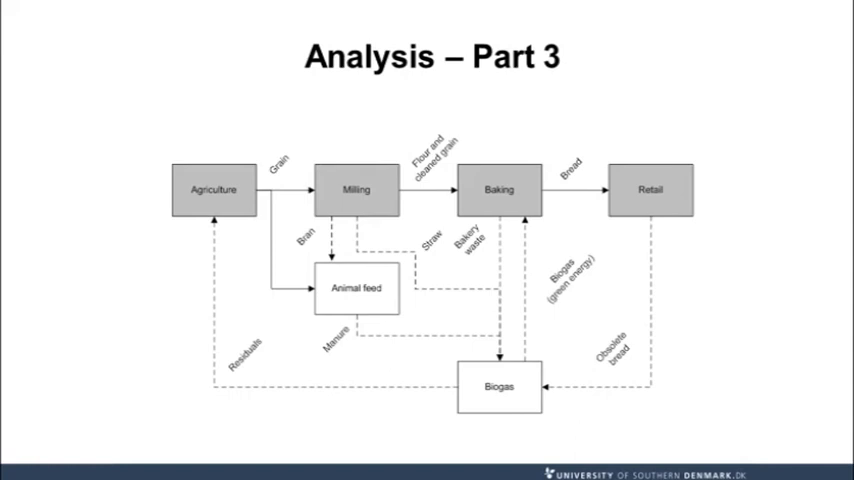
Advance the slideshow to the 'Analysis – Part 4' comparison table slide
key(right)
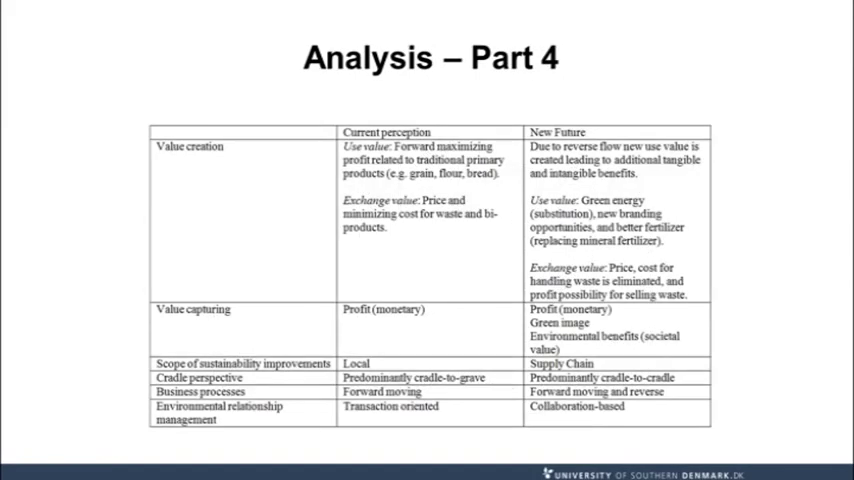